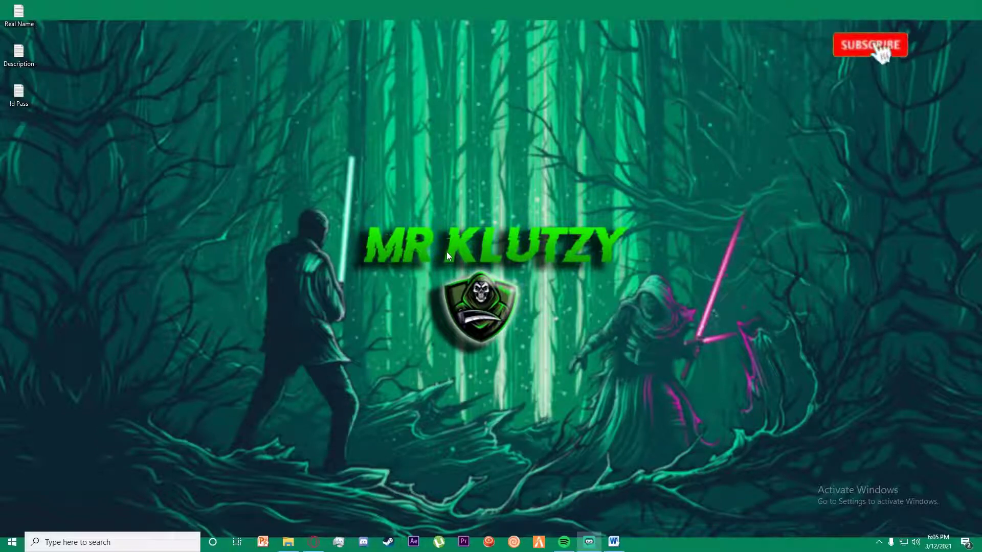
- Launch Microsoft Store from the Recent apps in the taskbar search panel
click(870, 45)
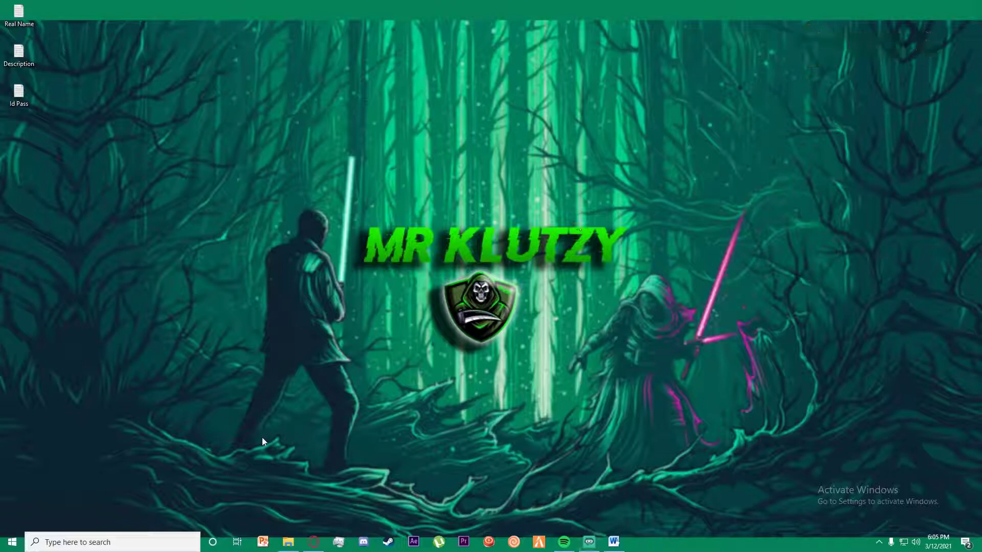
click(11, 542)
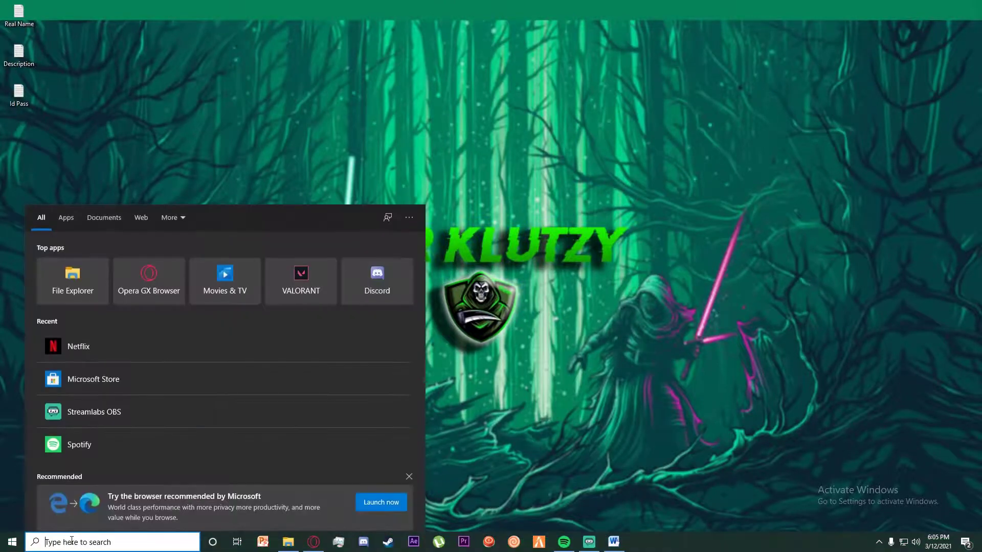
click(93, 379)
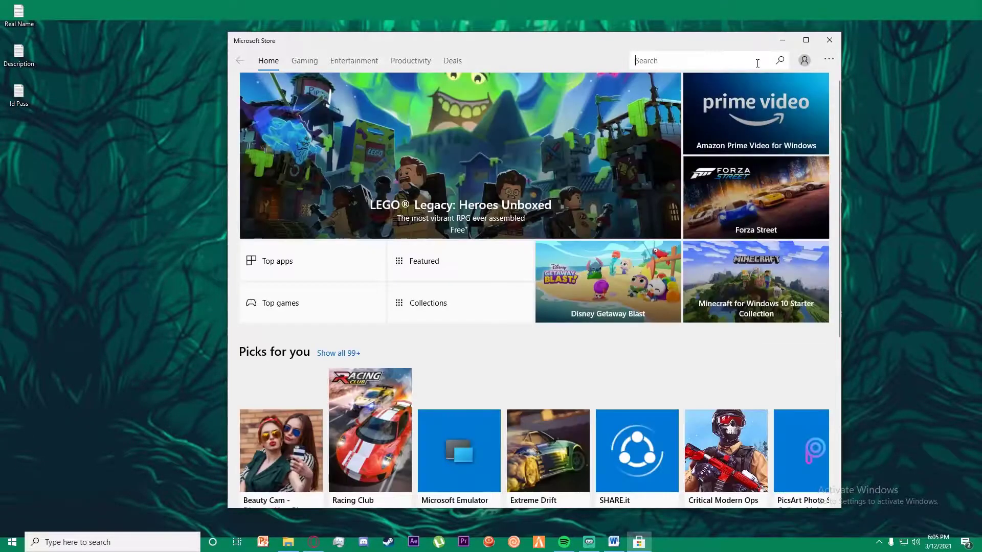
- Search the Store for 'netflix', then reopen the Windows search panel
click(767, 60)
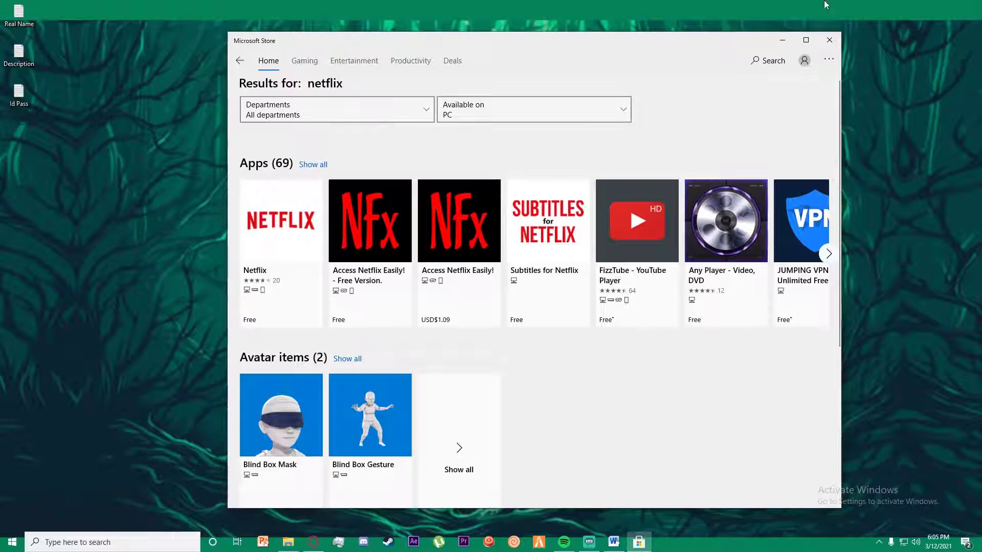
click(11, 542)
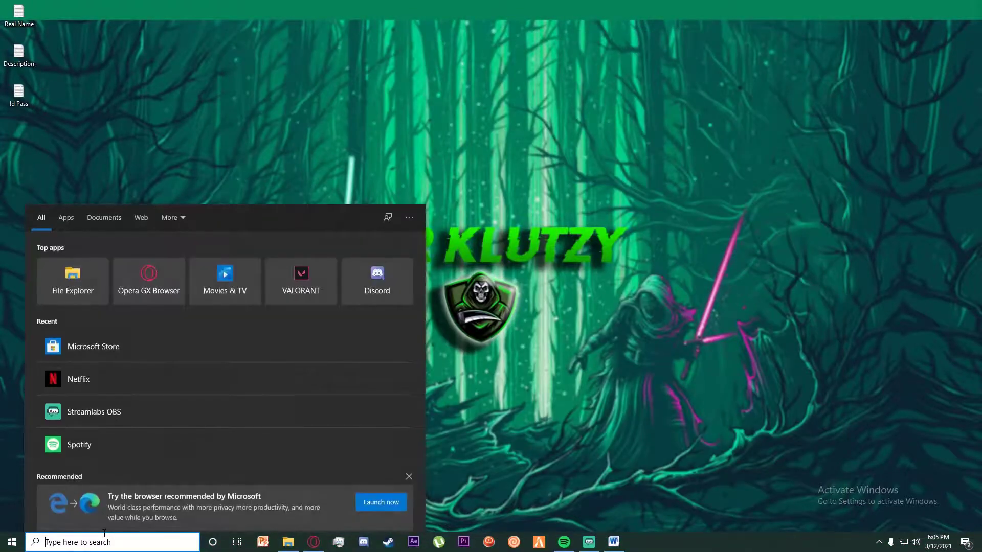
- Launch Netflix from Recent apps and bring up its email and password sign-in form
click(77, 379)
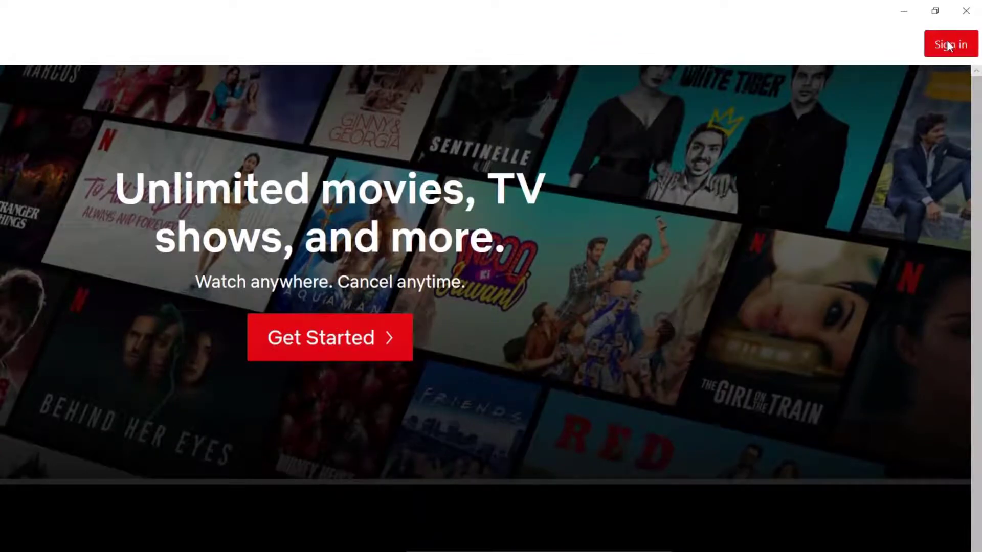
click(951, 44)
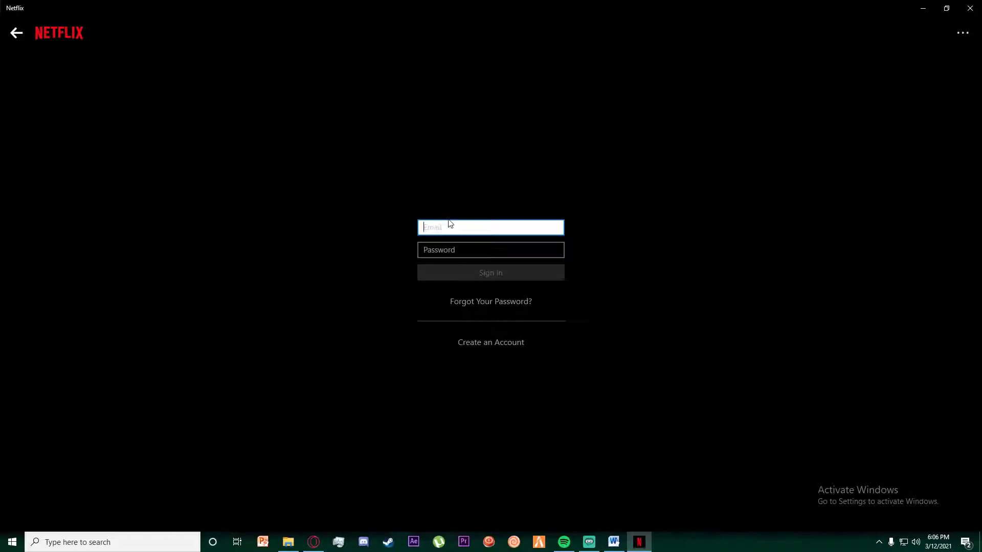
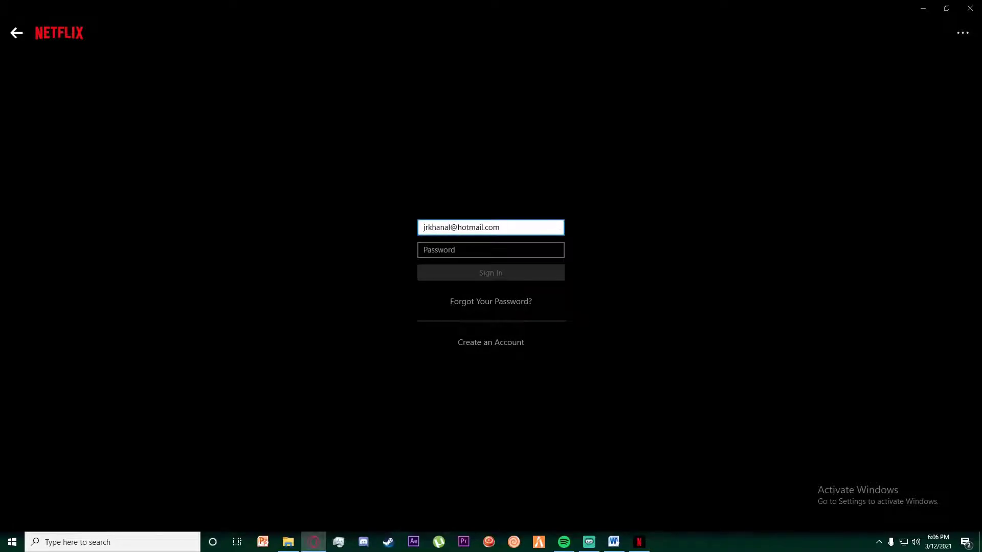
click(490, 250)
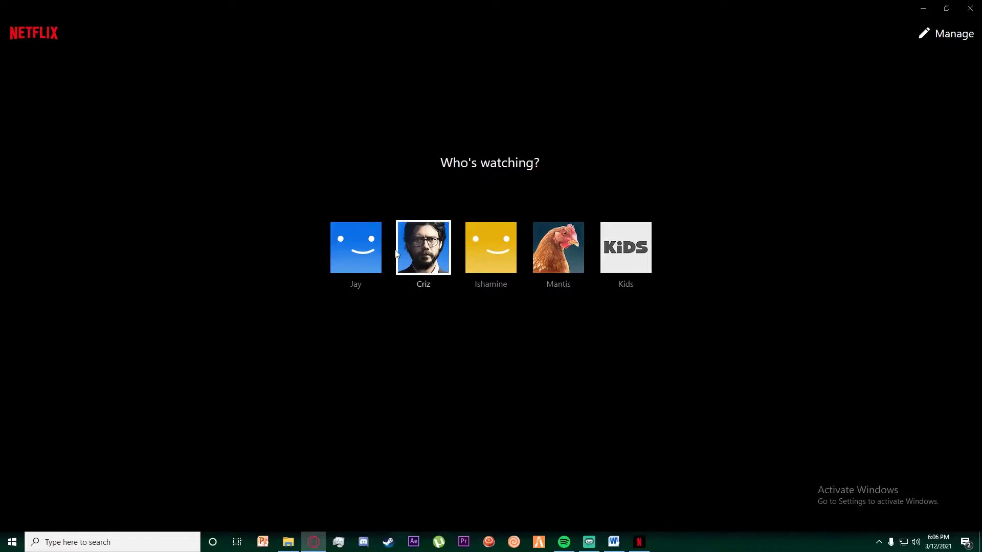
click(423, 247)
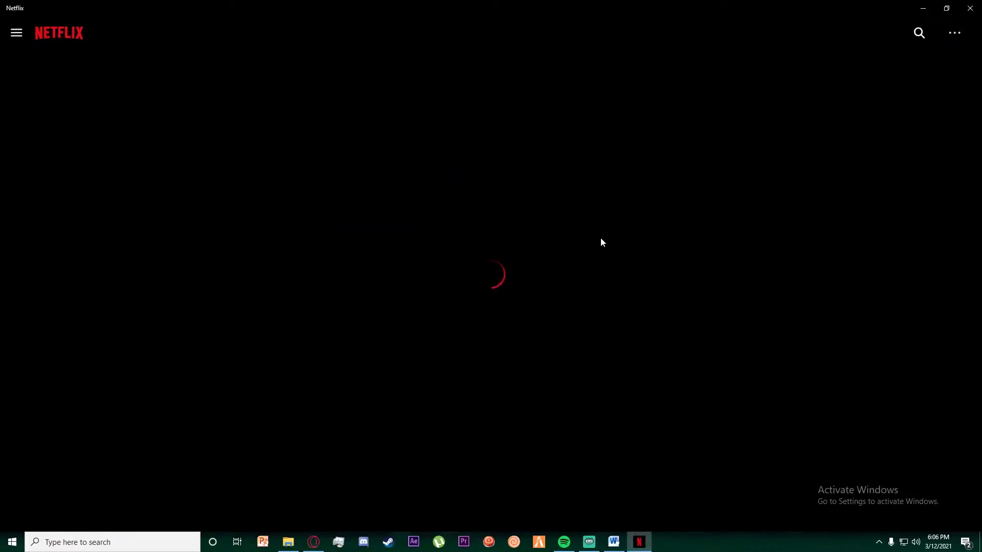